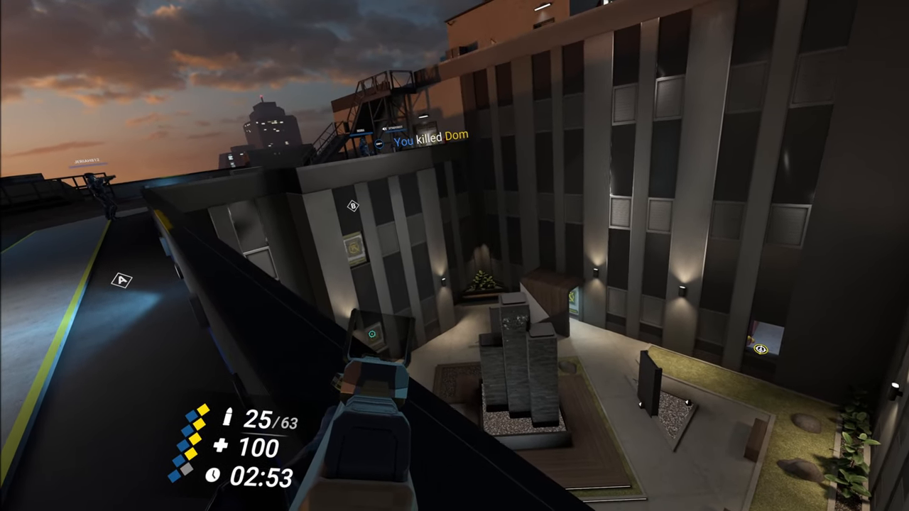
{"action": "mouse_move", "coordinate": [455, 256]}
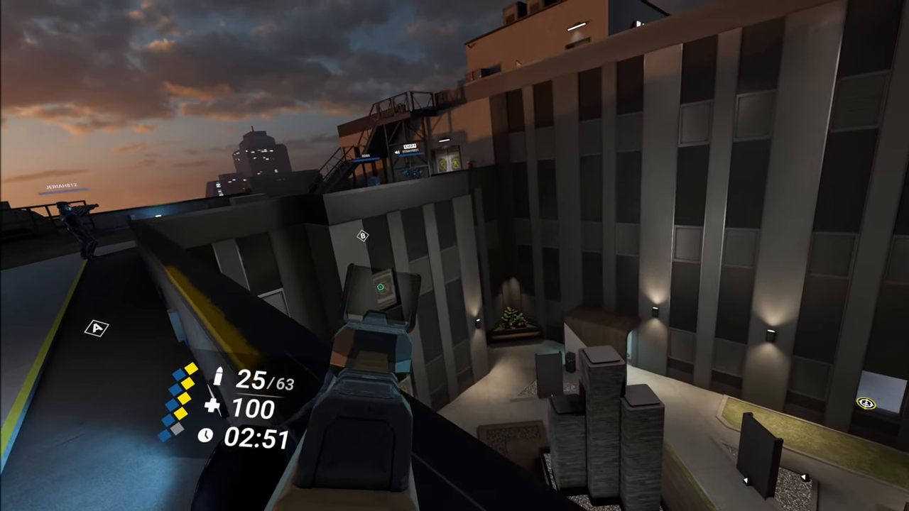
{"action": "mouse_move", "coordinate": [455, 255]}
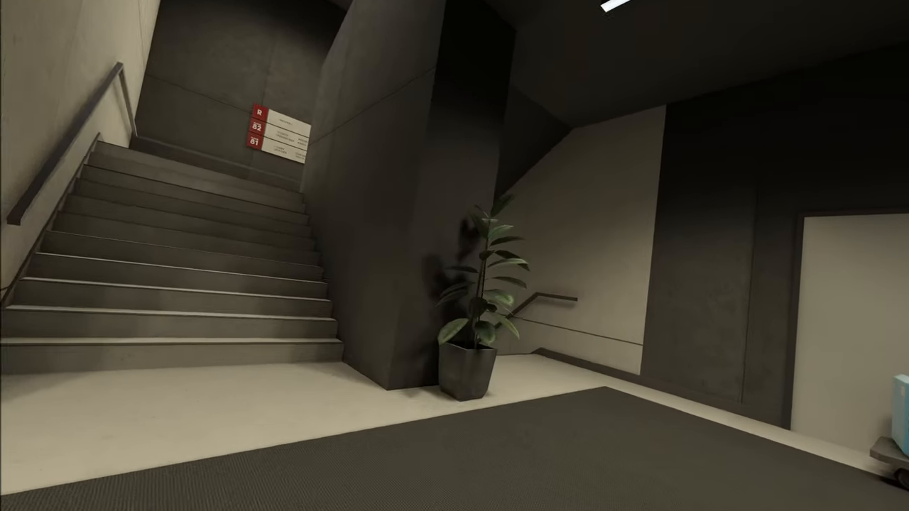
{"action": "mouse_move", "coordinate": [455, 255]}
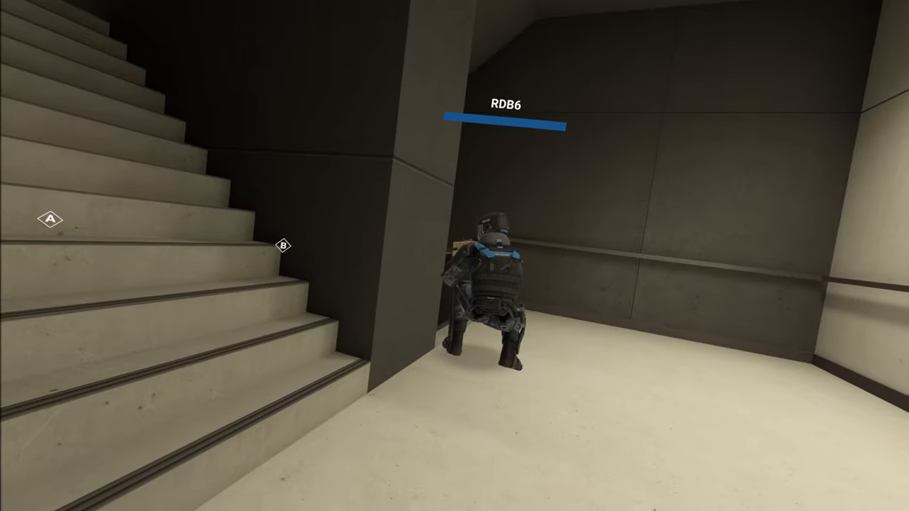
{"action": "mouse_move", "coordinate": [454, 255]}
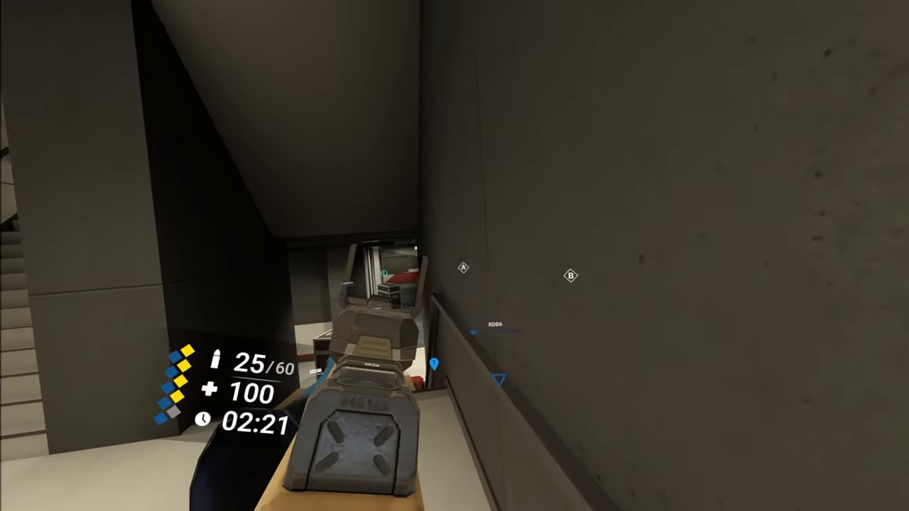
{"action": "mouse_move", "coordinate": [454, 256]}
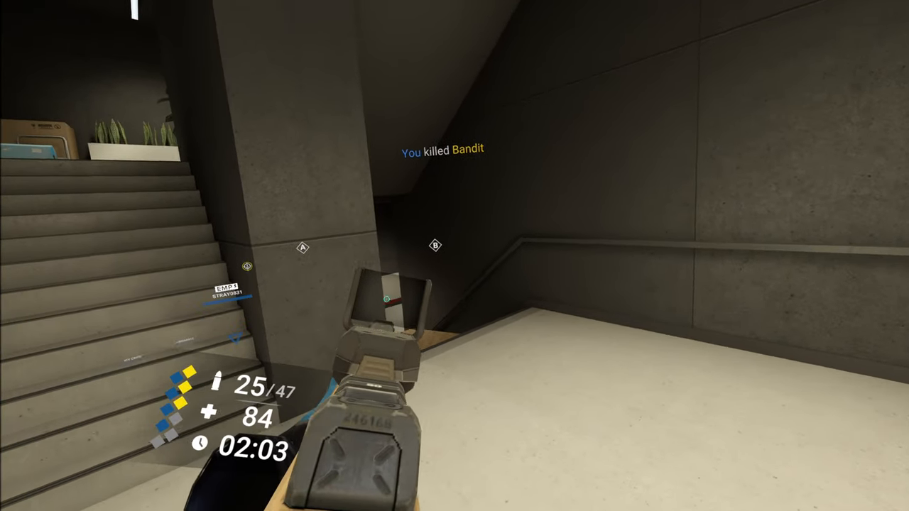
{"action": "mouse_move", "coordinate": [454, 255]}
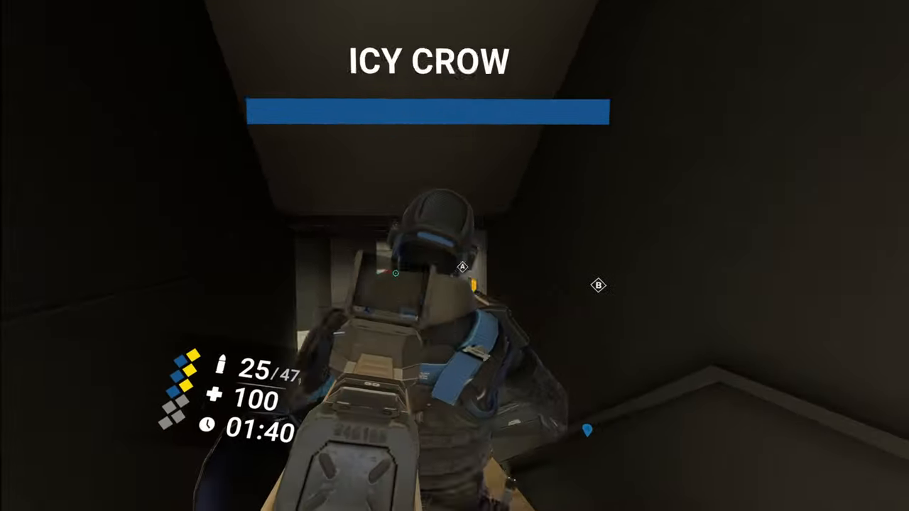
{"action": "mouse_move", "coordinate": [454, 256]}
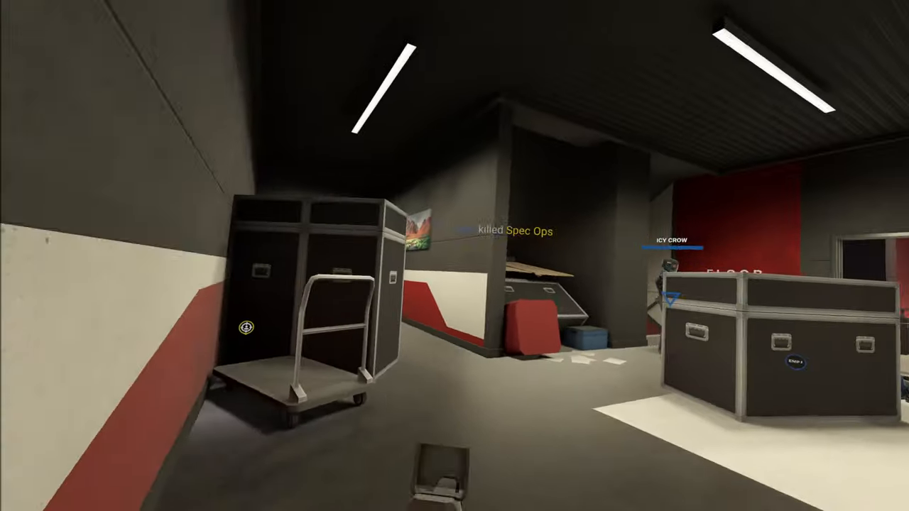
{"action": "mouse_move", "coordinate": [455, 256]}
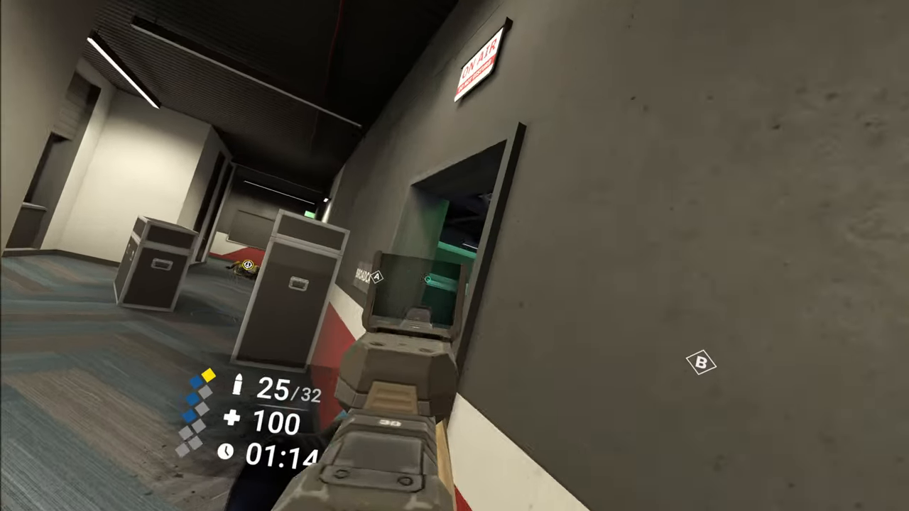
{"action": "mouse_move", "coordinate": [455, 256]}
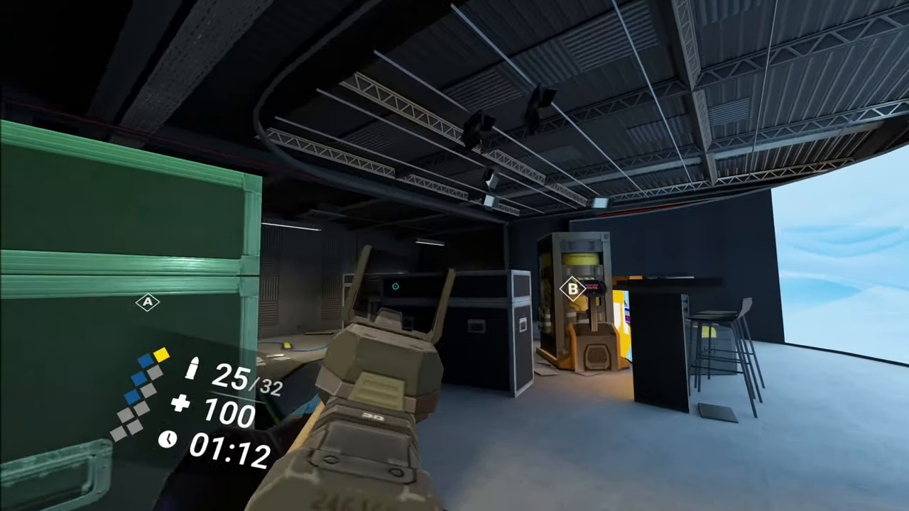